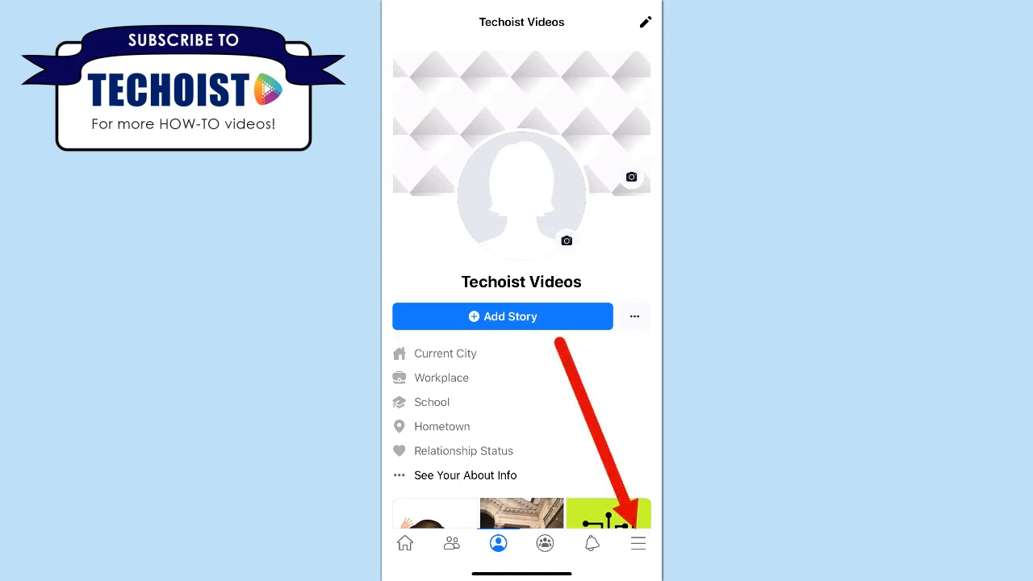
Step: Reach the account Settings page from the main menu's Settings & Privacy
click(638, 542)
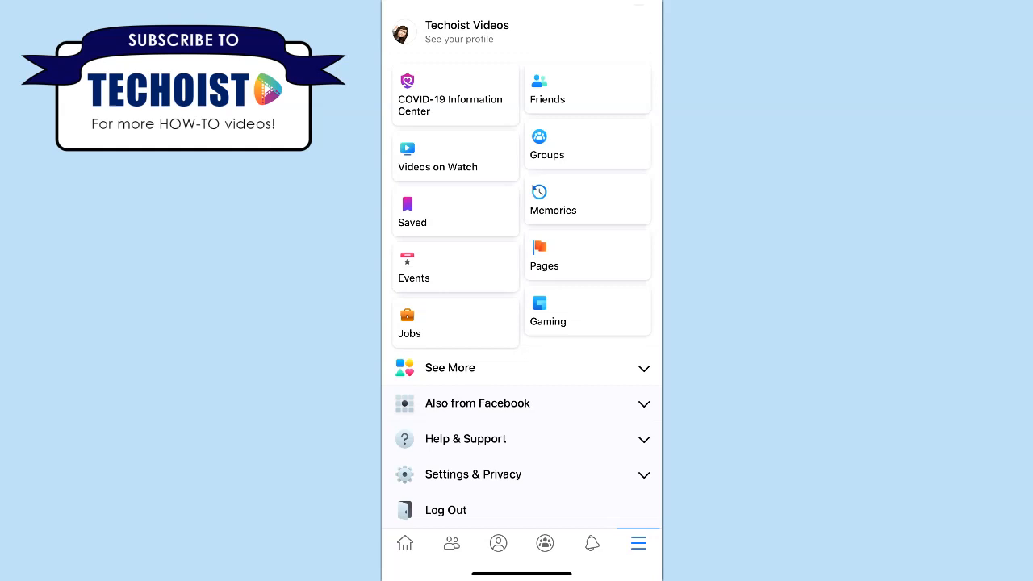
click(473, 474)
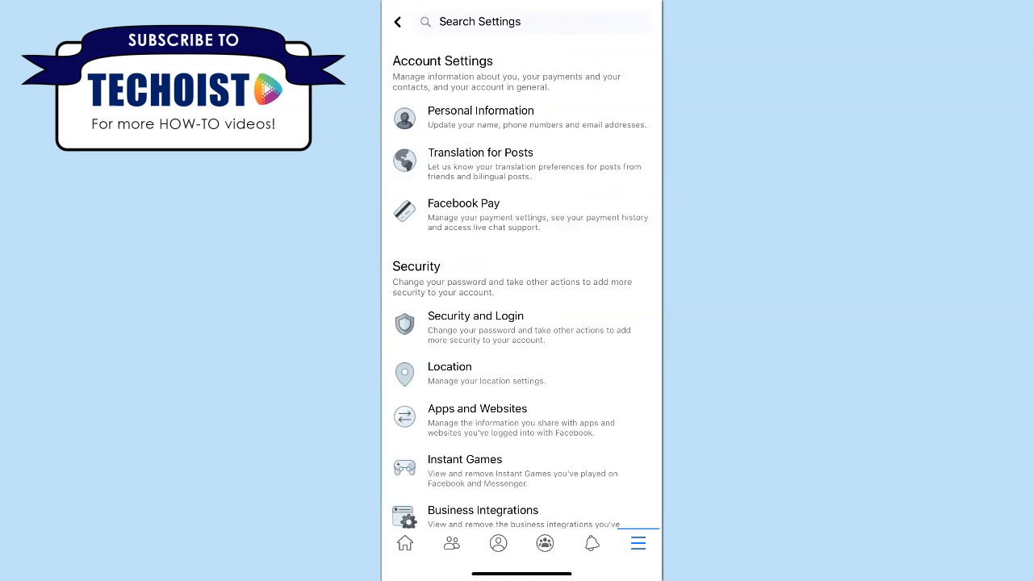
Step: Scroll to the Privacy section and show the Blocking list with Kim Kardashian-West
scroll(down, 3)
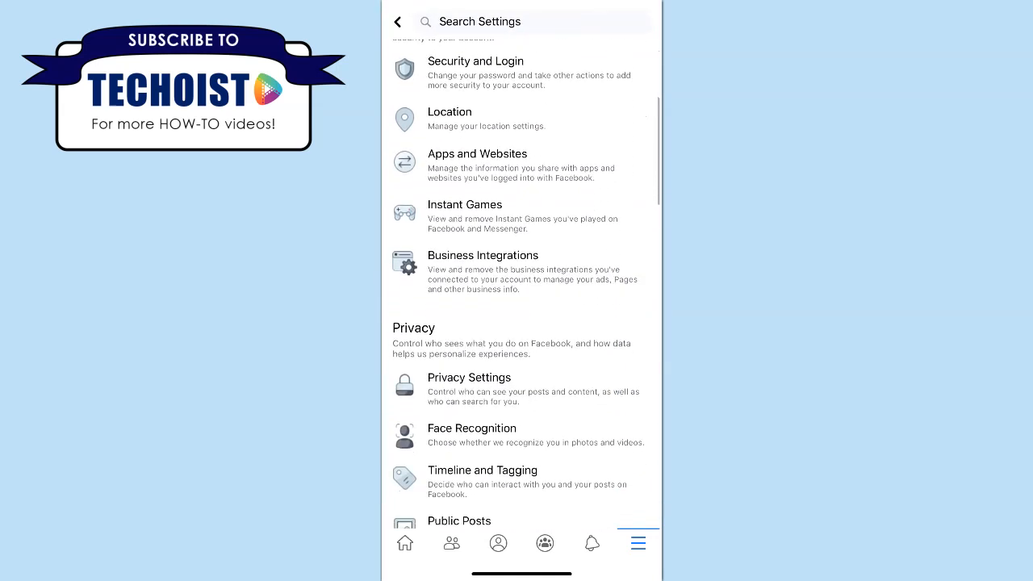
scroll(down, 3)
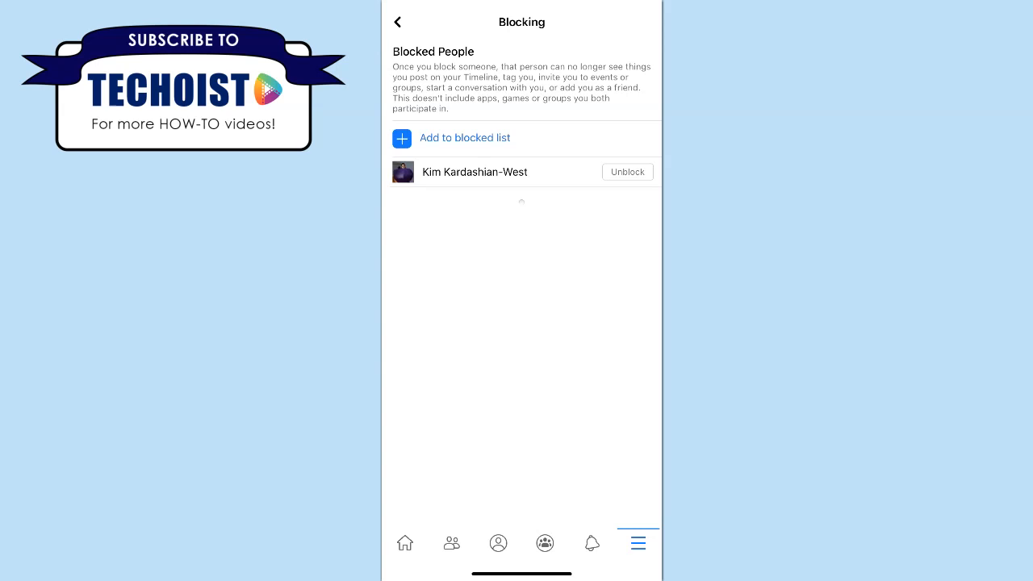
Step: Unblock Kim Kardashian-West and confirm it in the dialog
click(626, 171)
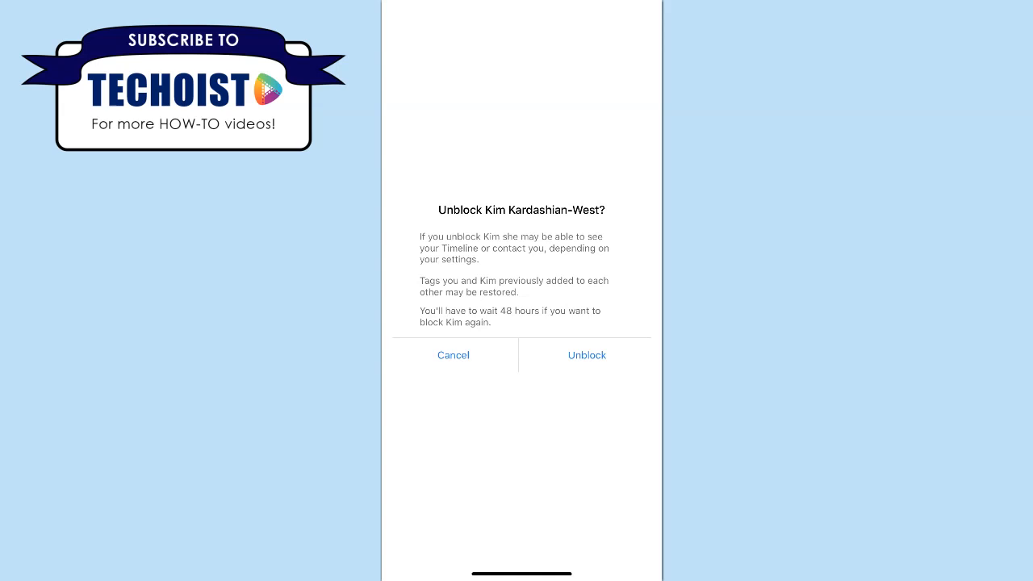
click(587, 355)
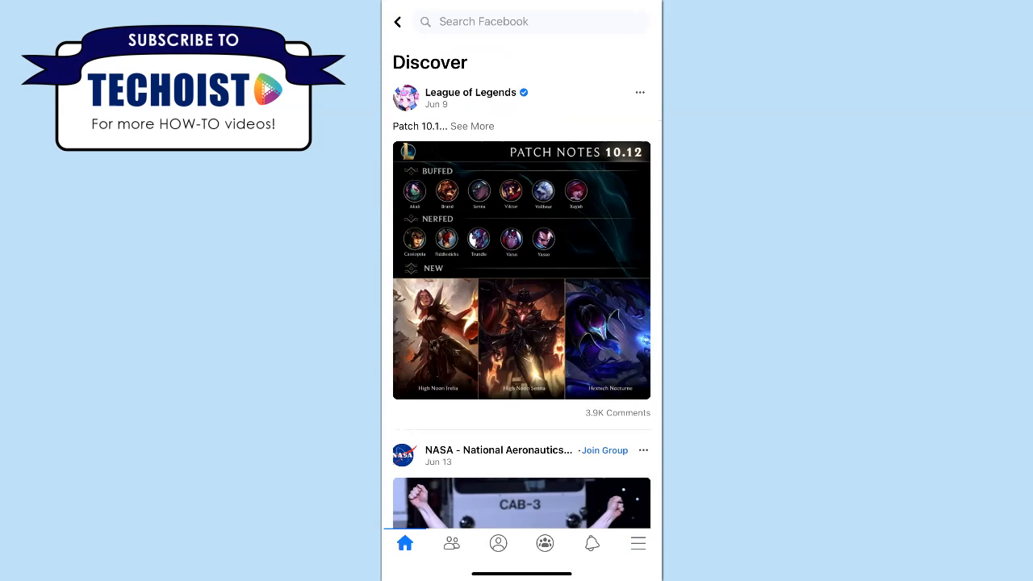
Step: Search 'kim kardashian-west', see her in results, then return to your own profile
text(kim kardashian-west)
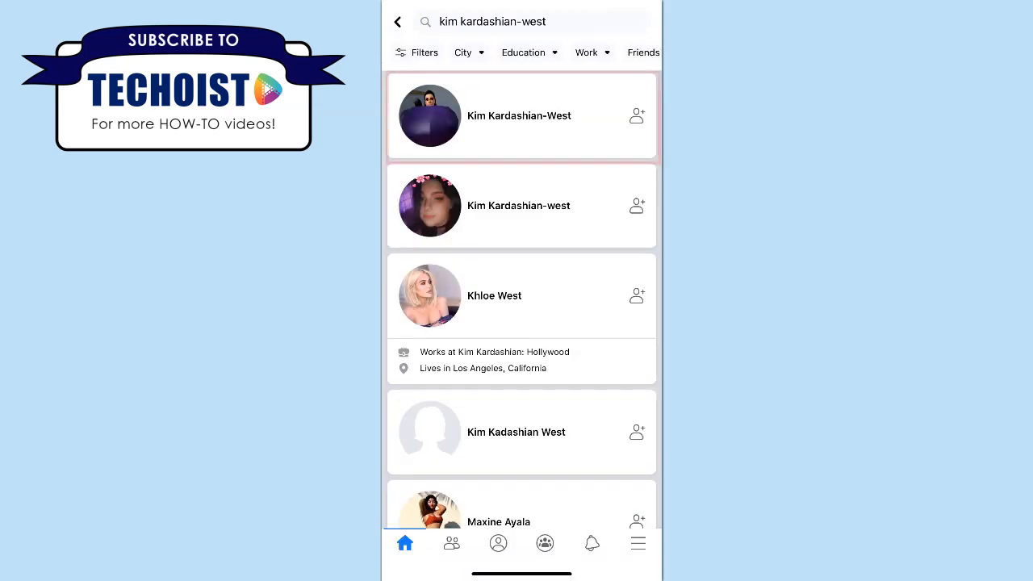
click(522, 116)
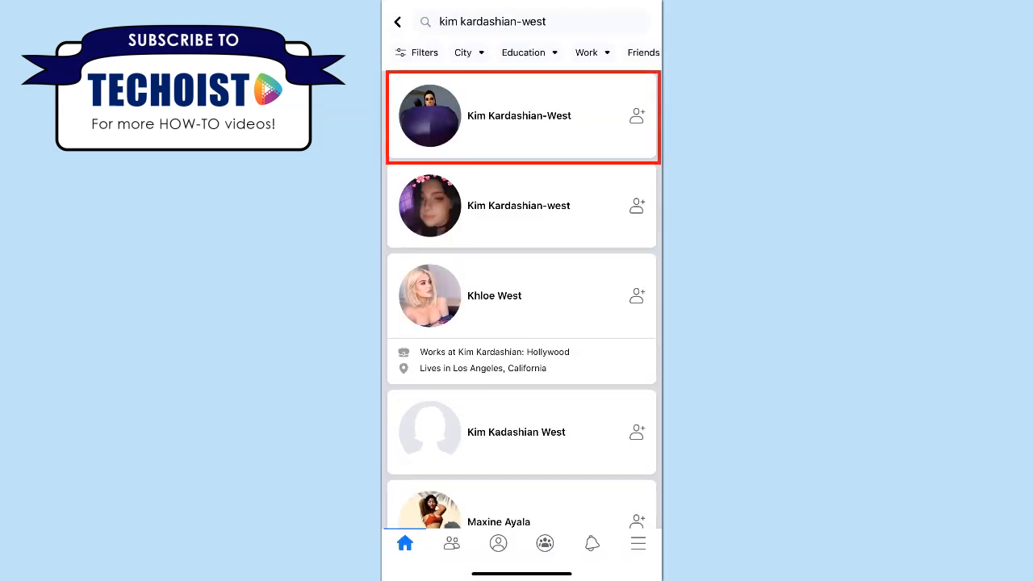
click(497, 542)
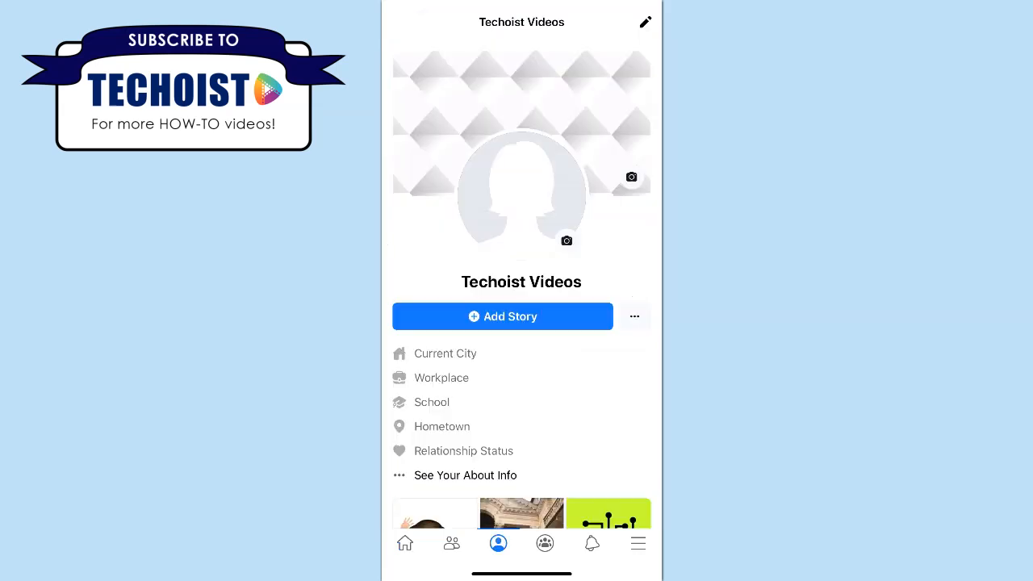